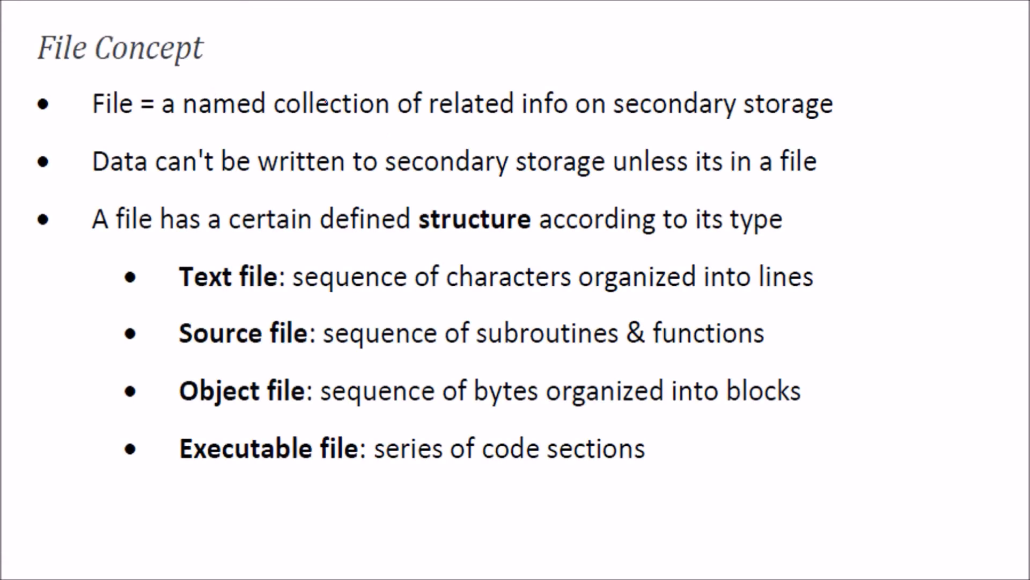
pyautogui.moveTo(792, 41)
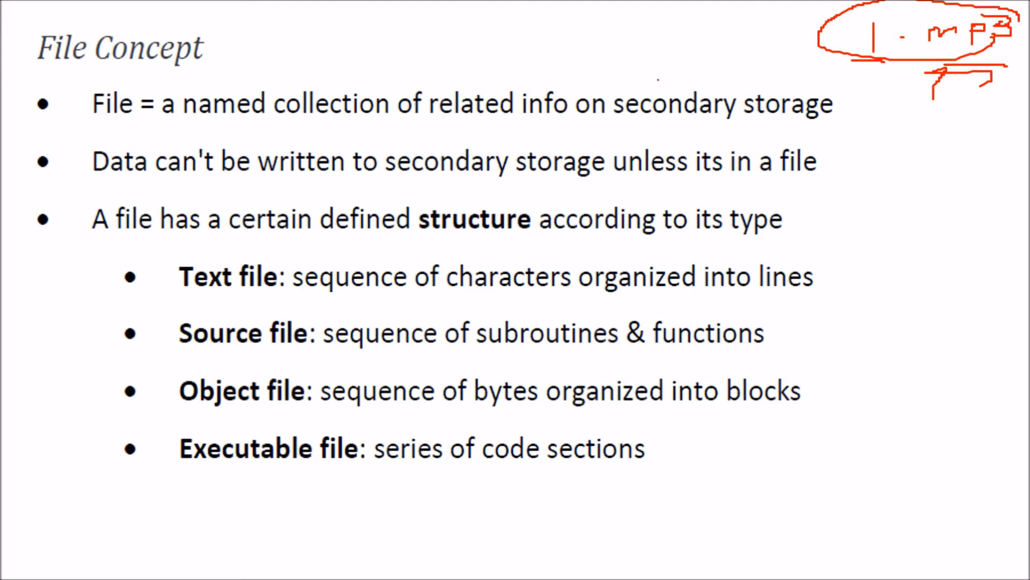
# Step: On the Types slide, write '1.mp3' in red at top right and underline 'logical address space'
pyautogui.moveTo(79, 122); pyautogui.dragTo(118, 122)
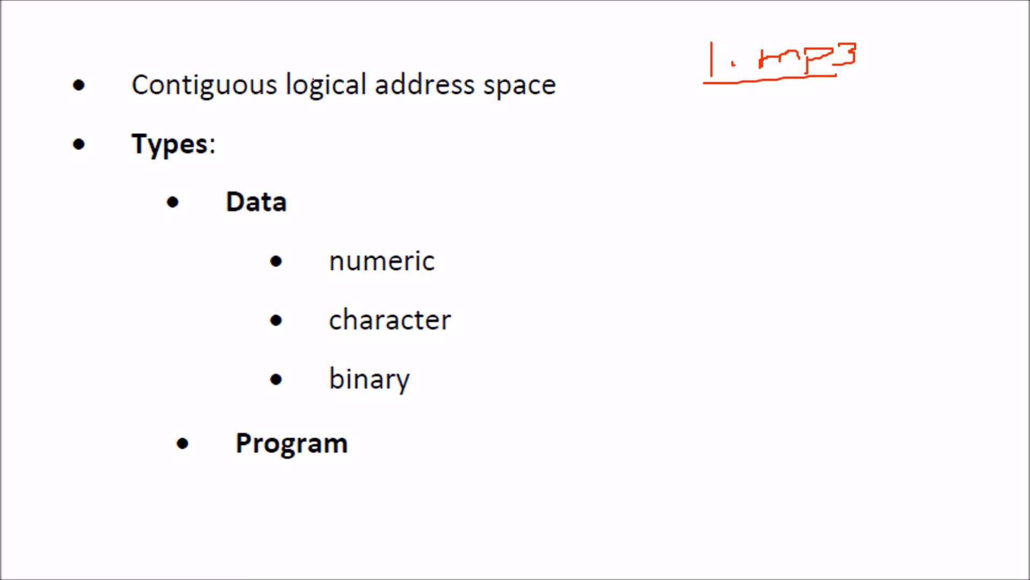
pyautogui.moveTo(296, 105); pyautogui.dragTo(489, 112)
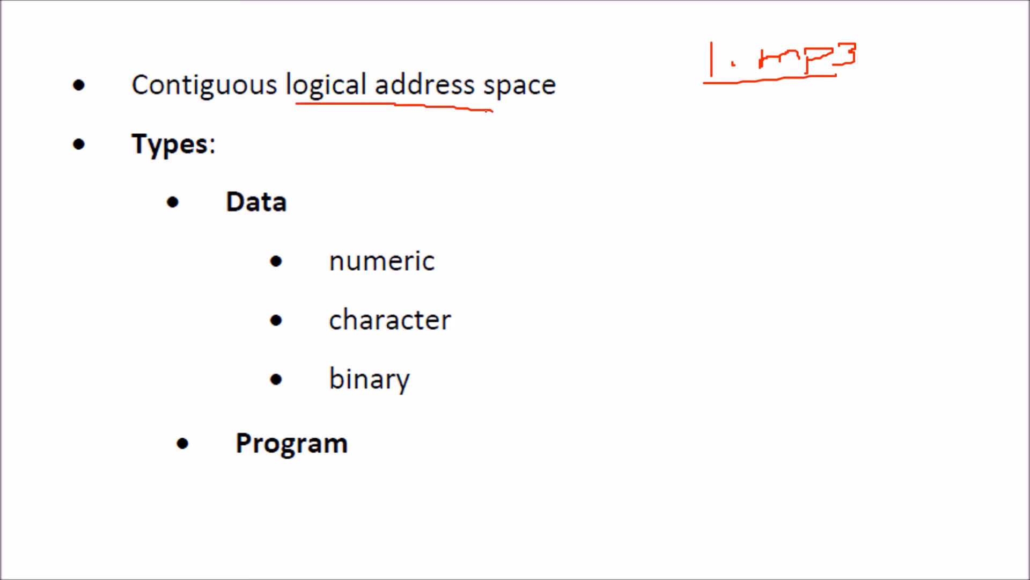